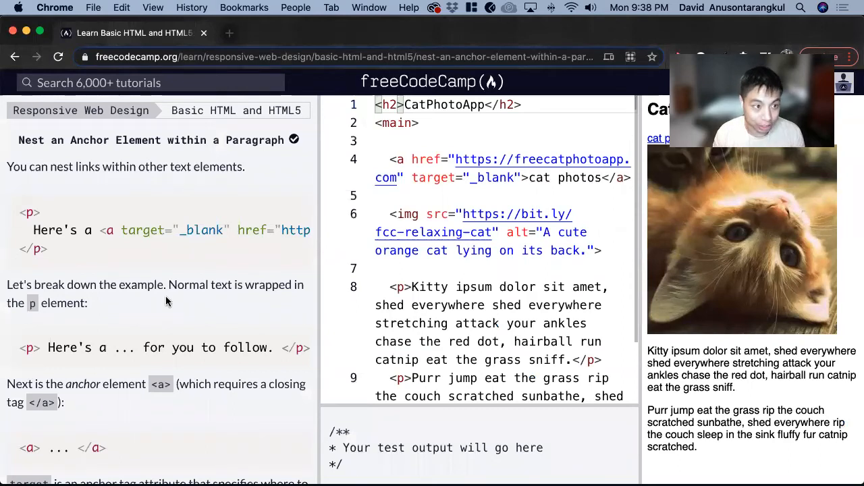
{"action": "mouse_move", "coordinate": [170, 151]}
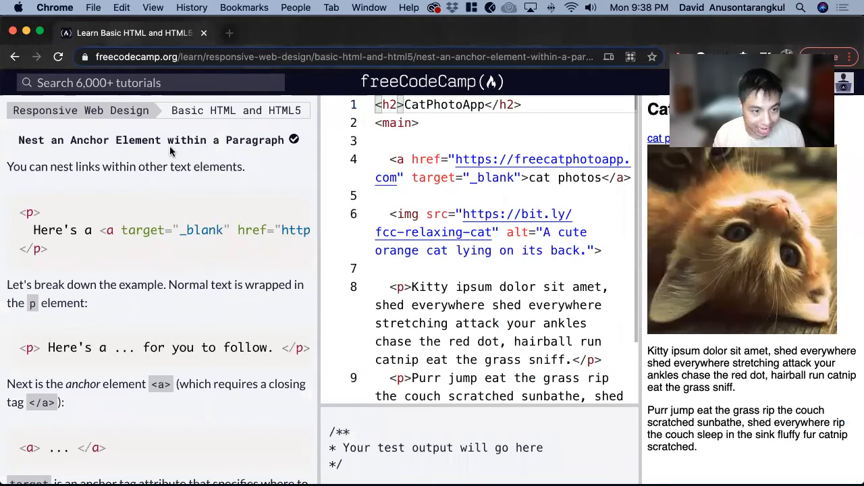
{"action": "mouse_move", "coordinate": [81, 215]}
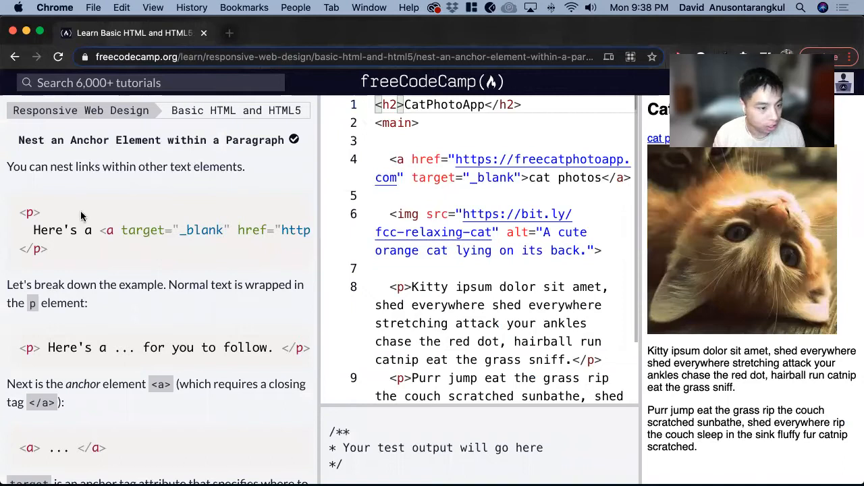
{"action": "mouse_move", "coordinate": [179, 209]}
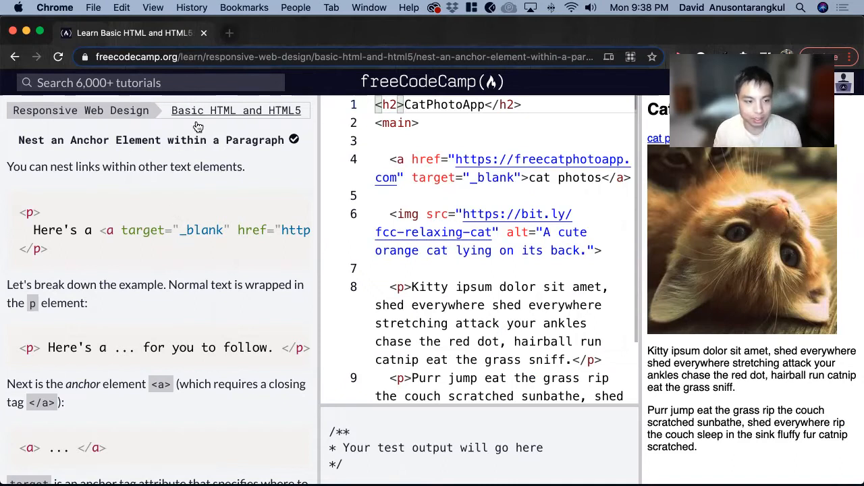
Scroll the instructions to the task on nesting the cat photos link in a paragraph.
{"action": "double_click", "coordinate": [60, 166]}
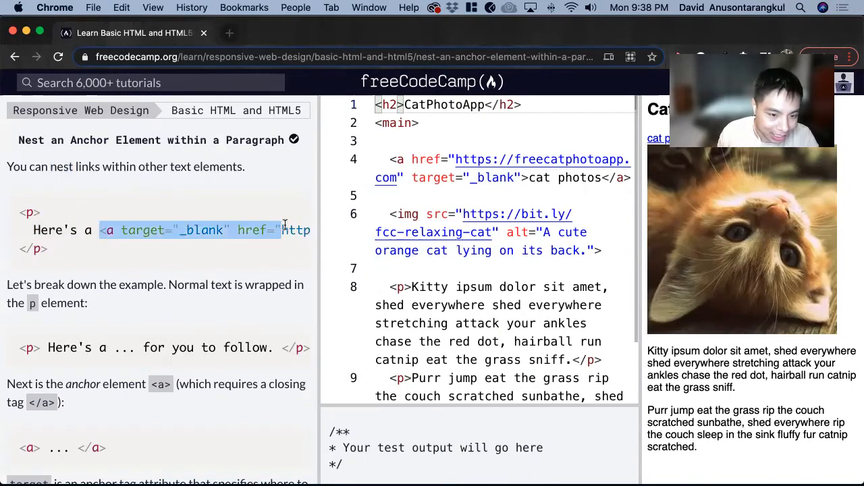
{"action": "scroll", "scroll_direction": "down", "scroll_amount": 3}
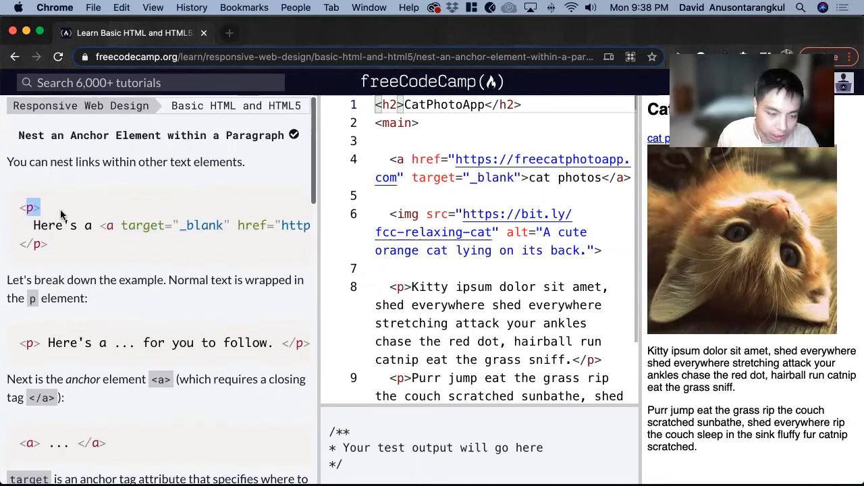
{"action": "scroll", "scroll_direction": "down", "scroll_amount": 3}
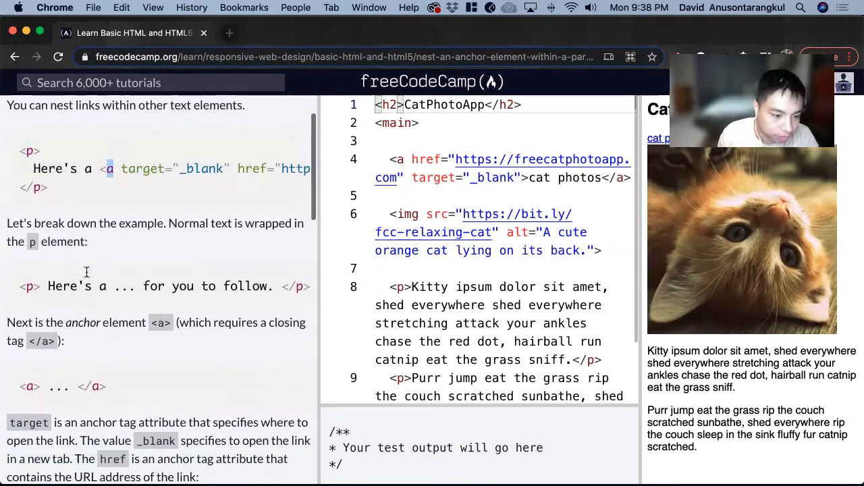
{"action": "scroll", "scroll_direction": "down", "scroll_amount": 3}
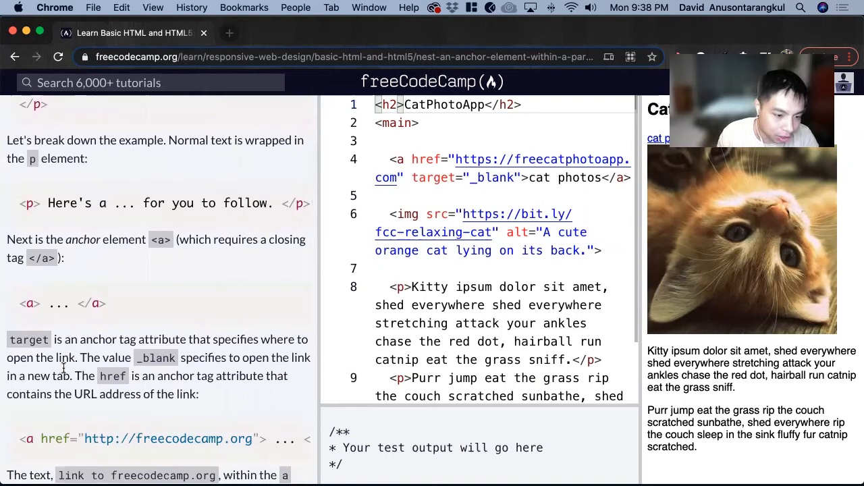
{"action": "mouse_move", "coordinate": [59, 350]}
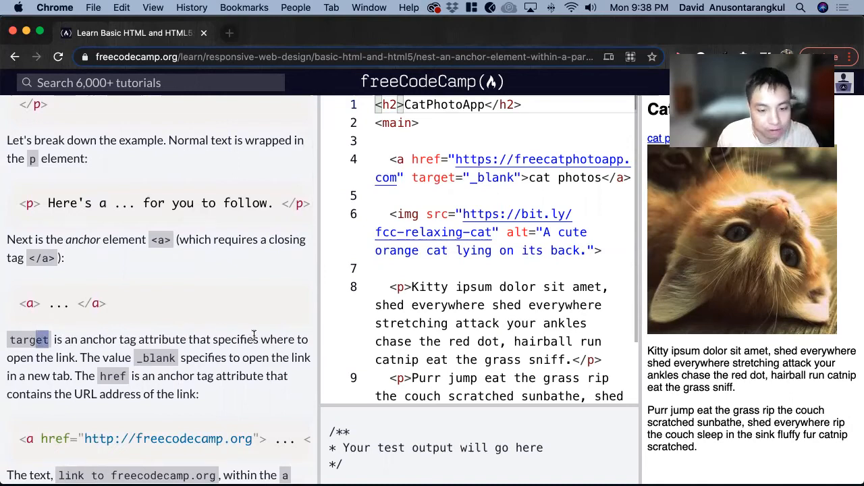
{"action": "mouse_move", "coordinate": [196, 369]}
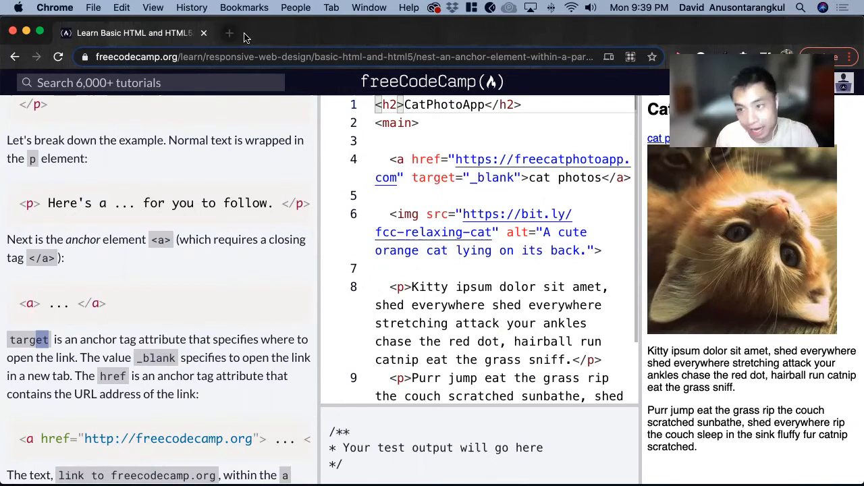
{"action": "mouse_move", "coordinate": [276, 288]}
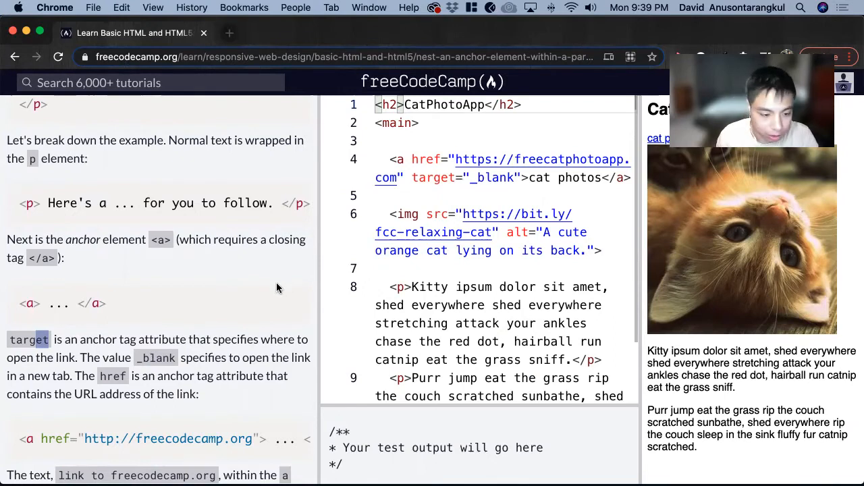
{"action": "scroll", "scroll_direction": "down", "scroll_amount": 3}
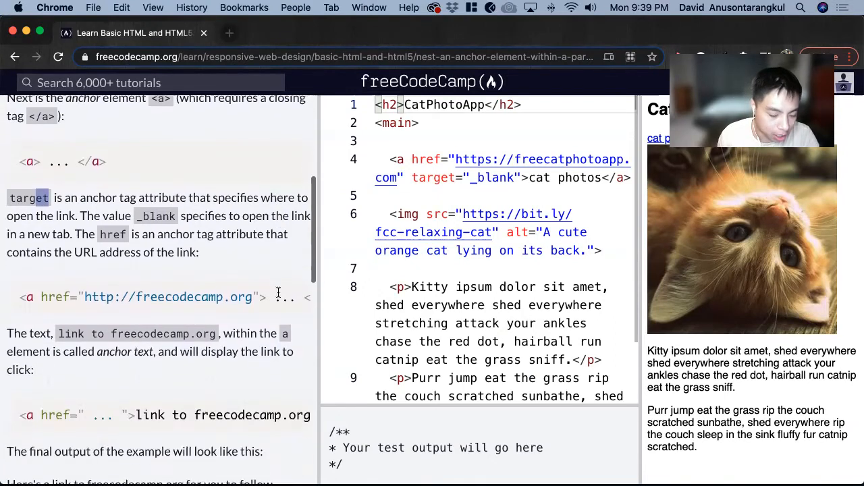
{"action": "scroll", "scroll_direction": "down", "scroll_amount": 3}
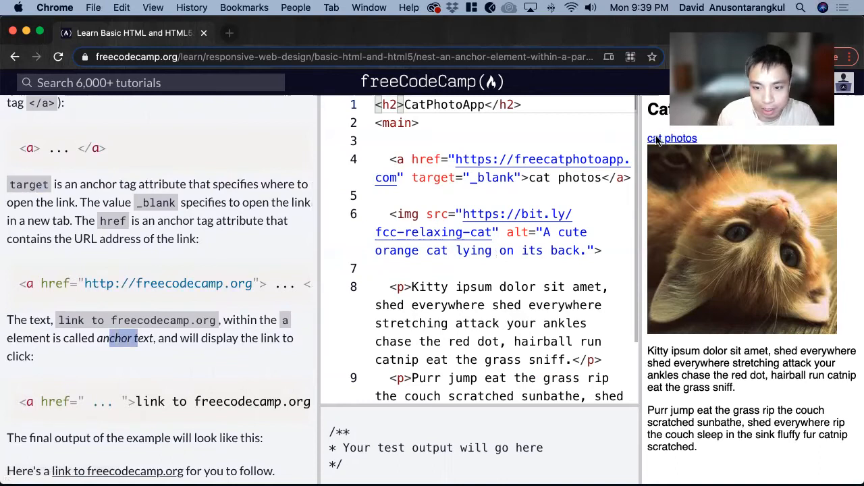
{"action": "mouse_move", "coordinate": [577, 178]}
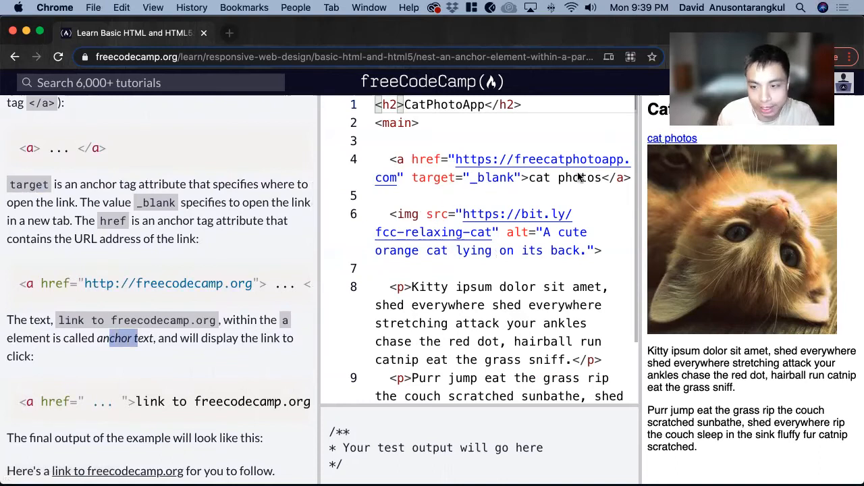
{"action": "scroll", "scroll_direction": "down", "scroll_amount": 3}
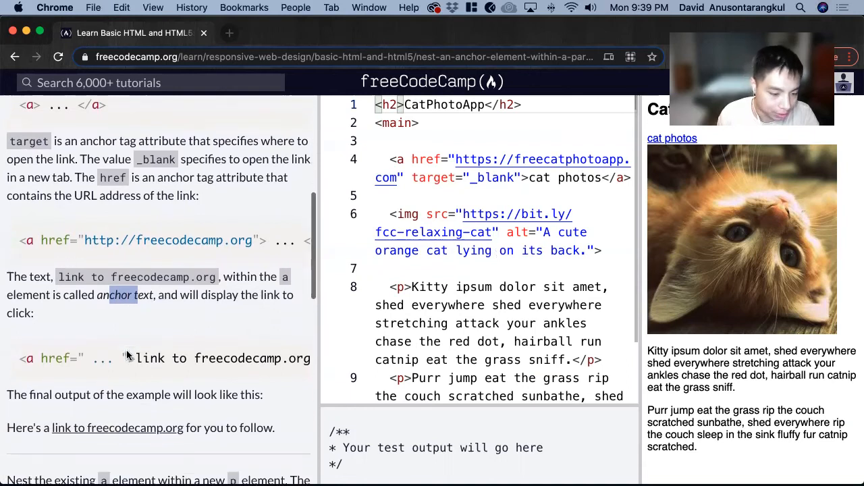
{"action": "scroll", "scroll_direction": "down", "scroll_amount": 3}
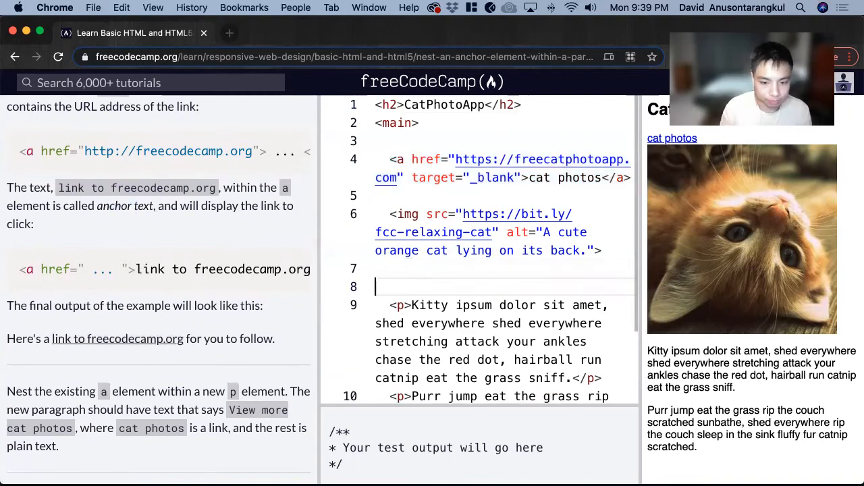
{"action": "type", "text": "<p>"}
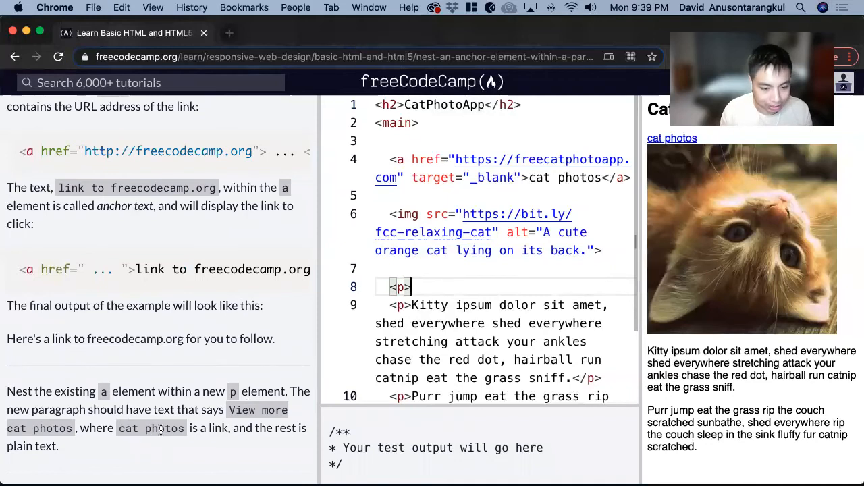
{"action": "type", "text": "View"}
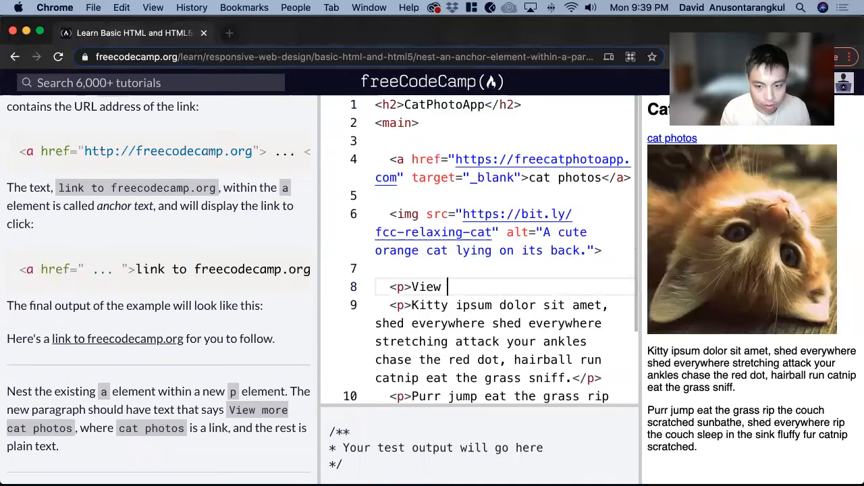
{"action": "type", "text": "more"}
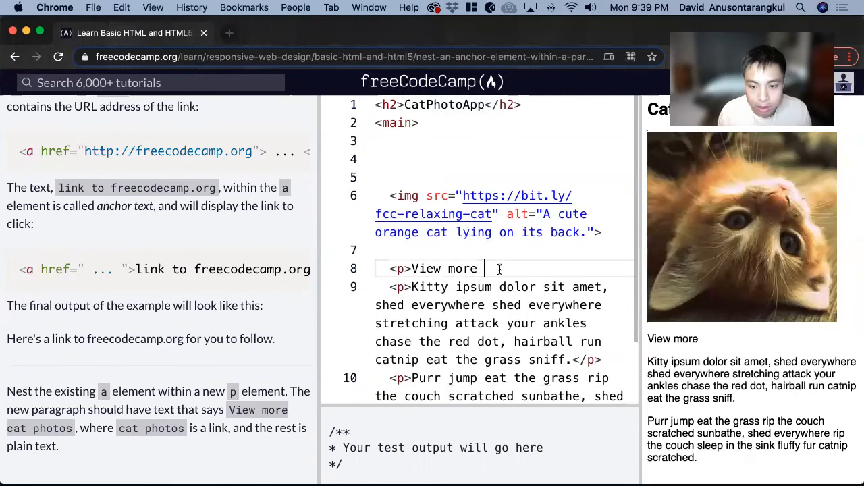
{"action": "type", "text": "<a href=\"https://freecatphotoapp.com\" target=\"_blank\">cat photos</a>"}
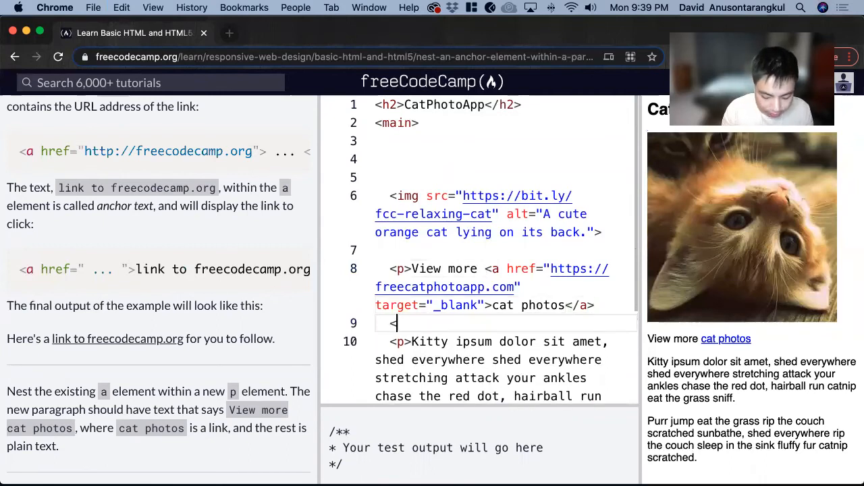
{"action": "type", "text": "/p>"}
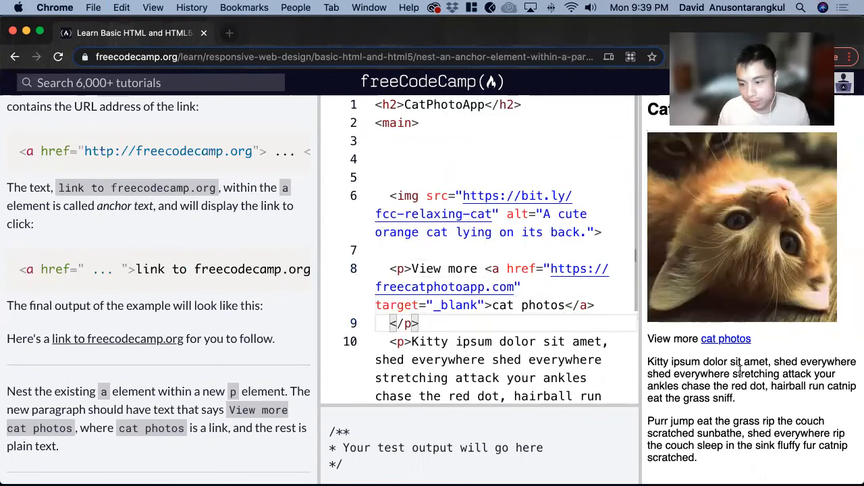
{"action": "mouse_move", "coordinate": [726, 345]}
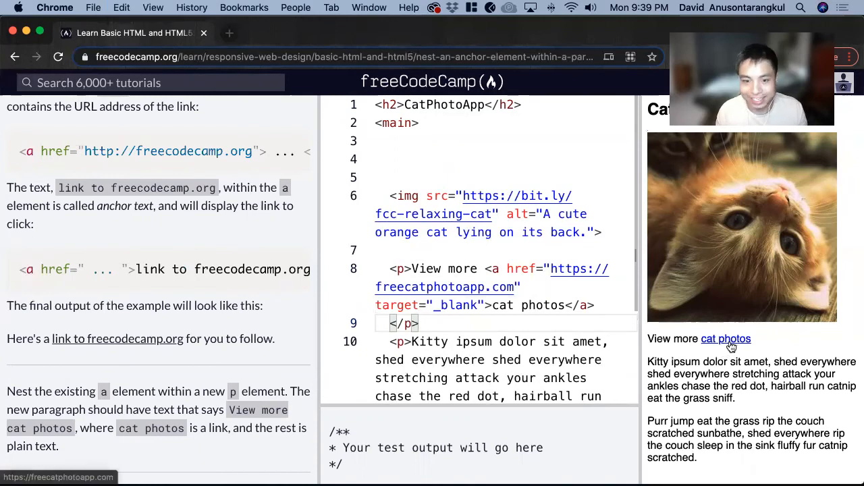